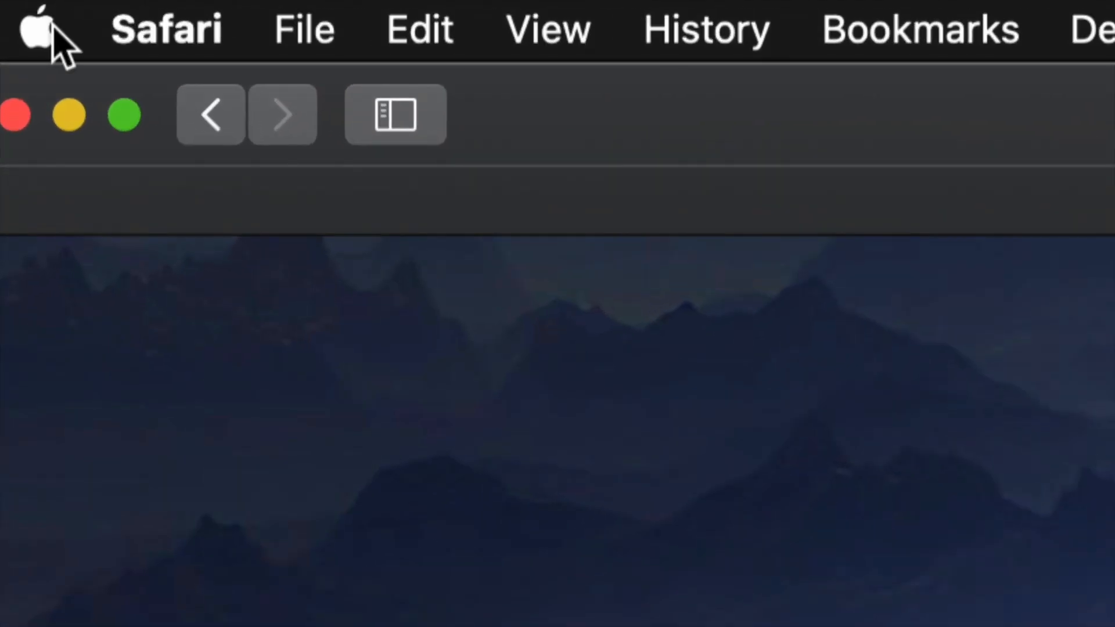
Launch the App Store from the Apple menu's App Store… (6 updates) item
{"action": "left_click", "coordinate": [166, 28]}
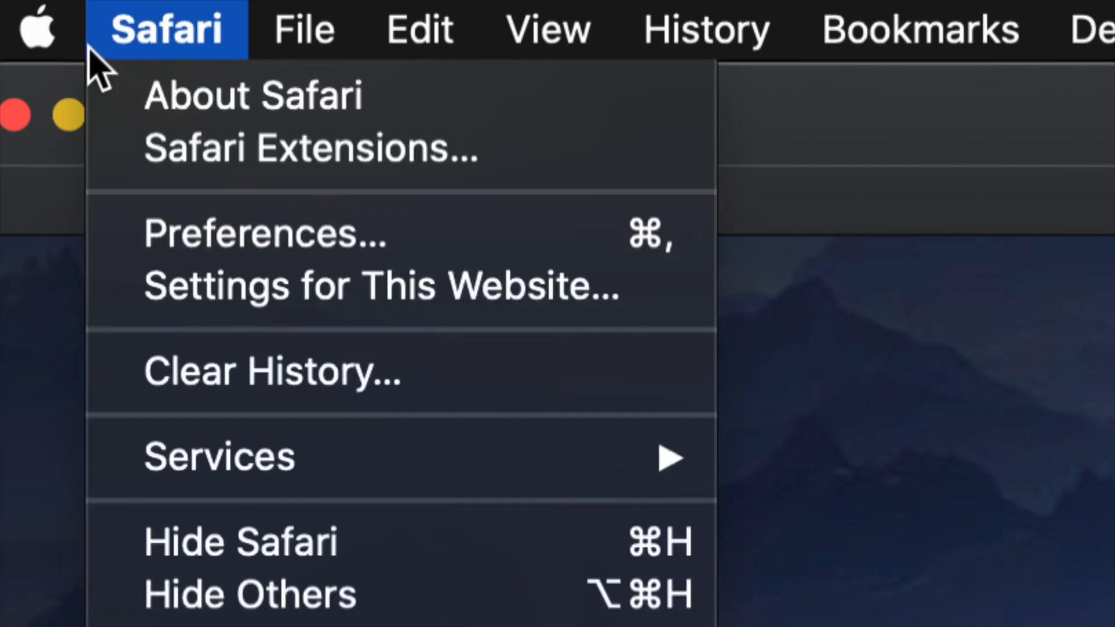
{"action": "left_click", "coordinate": [36, 27]}
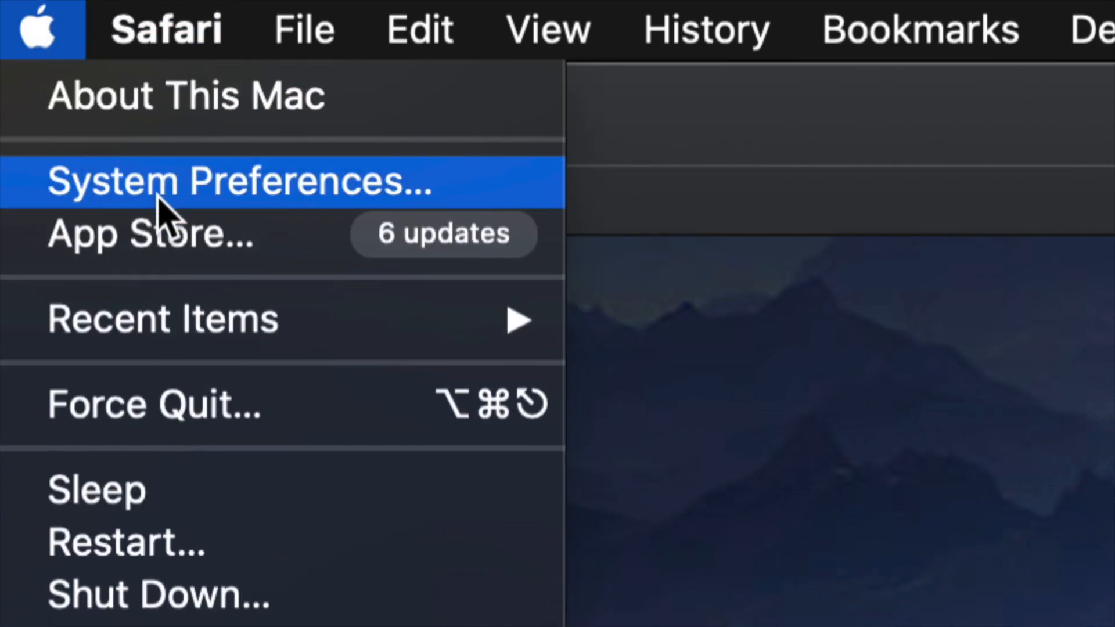
{"action": "mouse_move", "coordinate": [178, 248]}
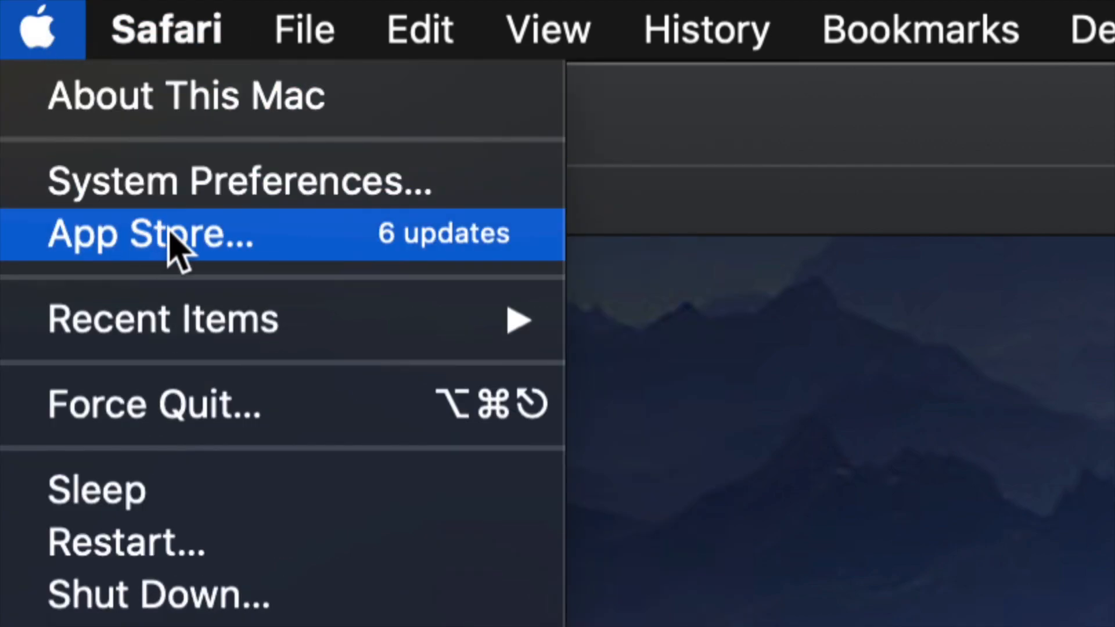
{"action": "left_click", "coordinate": [150, 233]}
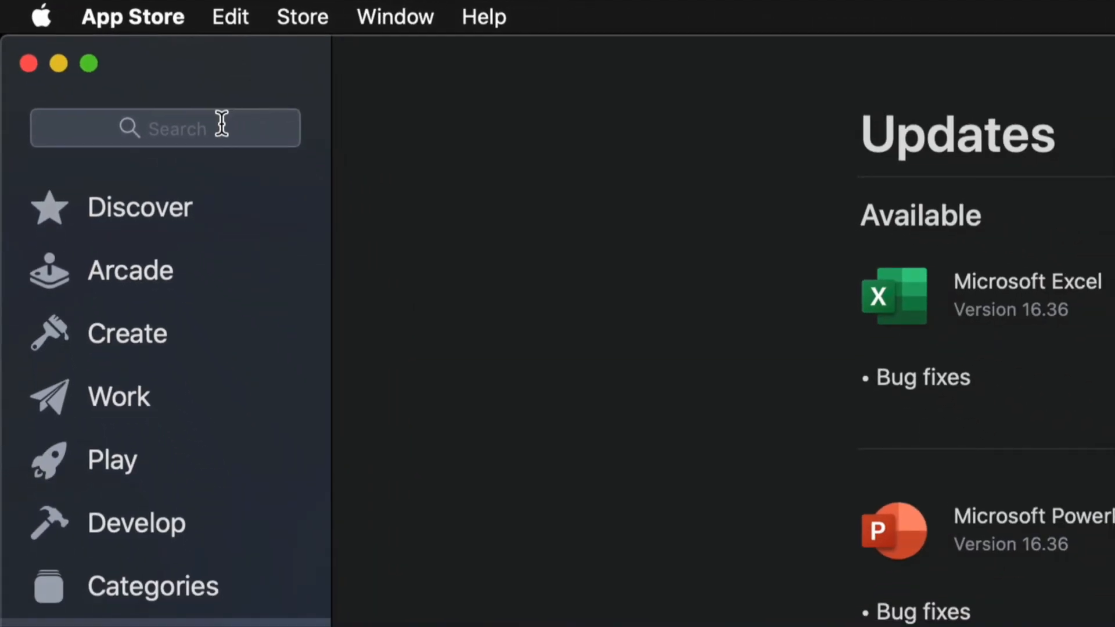
{"action": "mouse_move", "coordinate": [202, 130]}
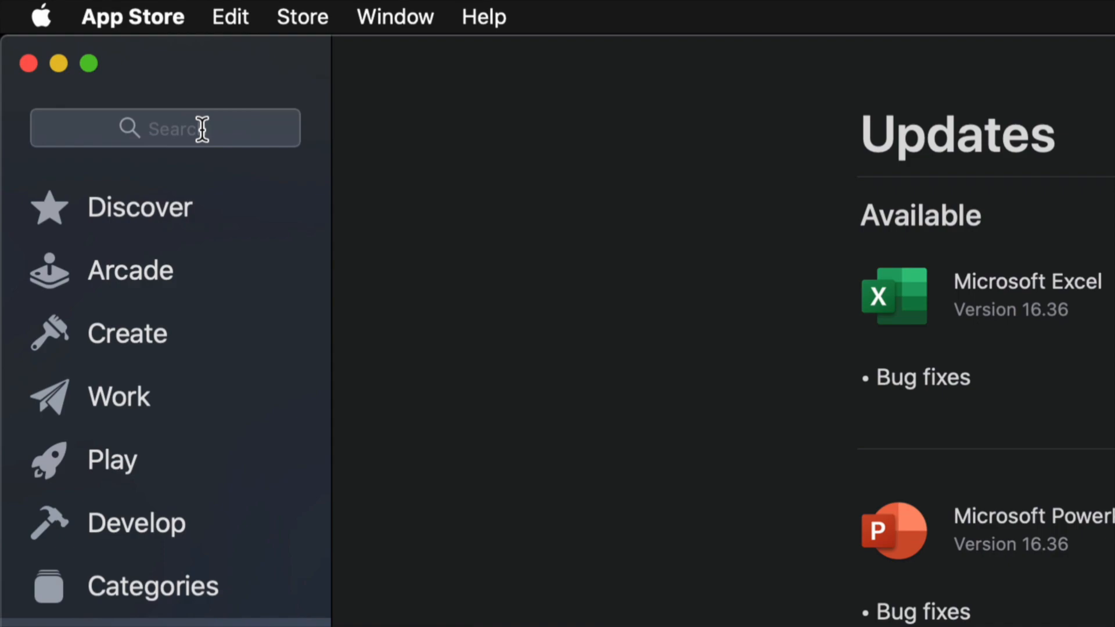
Search the store for 'compressor' to find Apple's Compressor at $69.99
{"action": "left_click", "coordinate": [165, 128]}
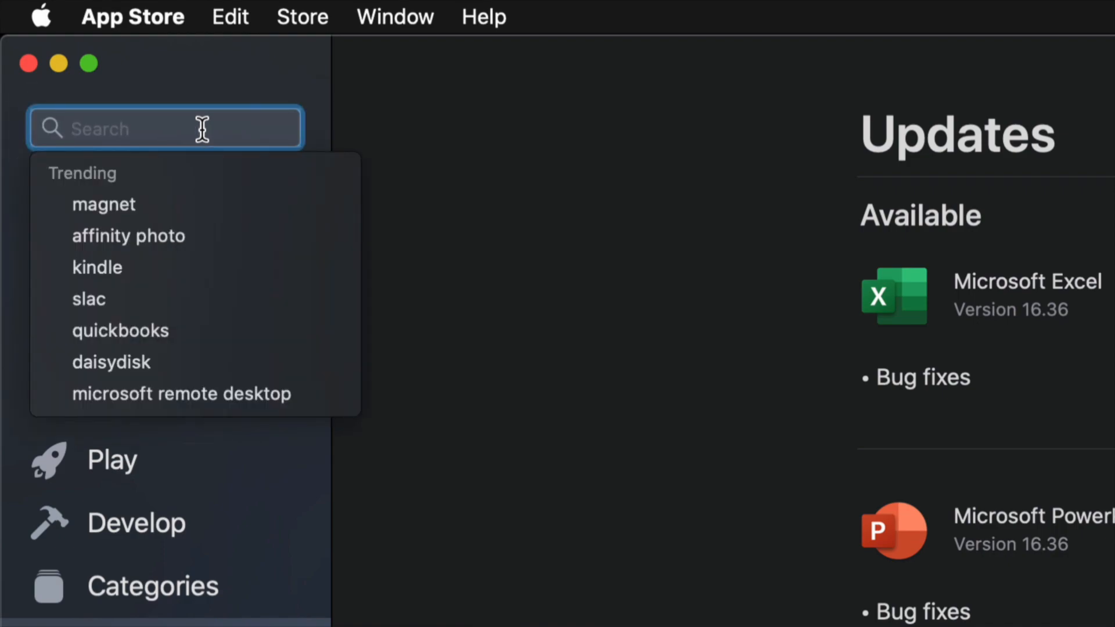
{"action": "type", "text": "compressor"}
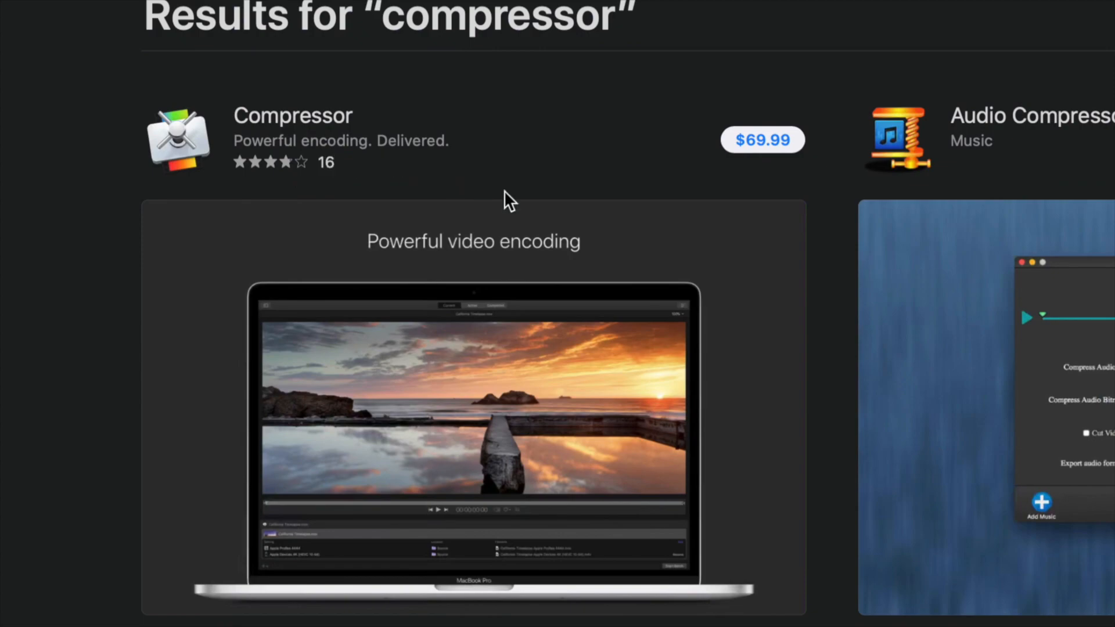
{"action": "mouse_move", "coordinate": [781, 178]}
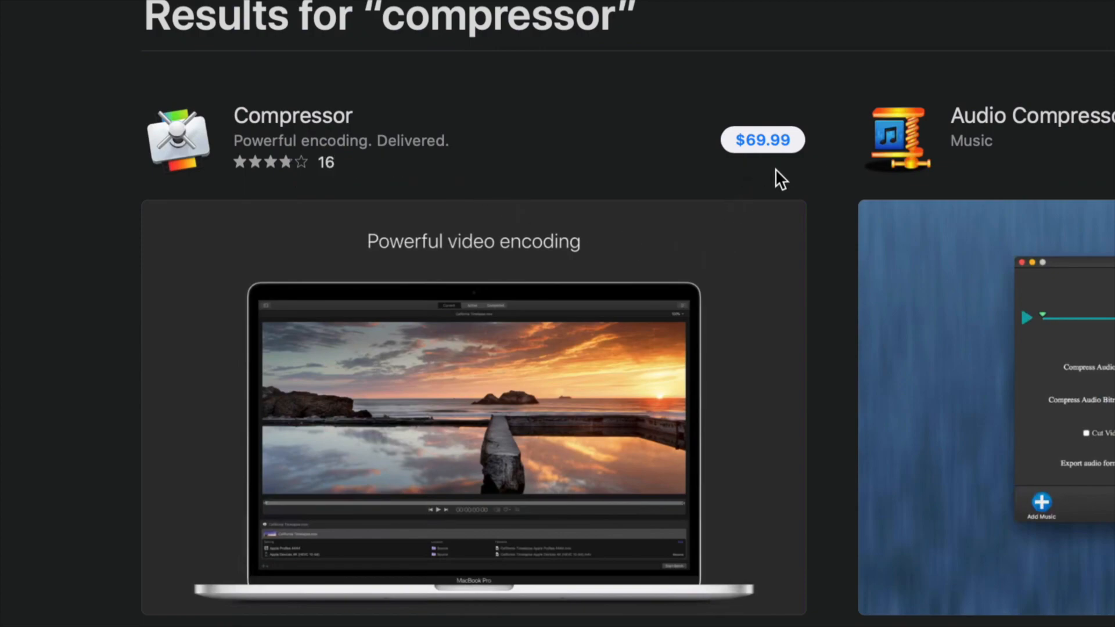
{"action": "mouse_move", "coordinate": [768, 215]}
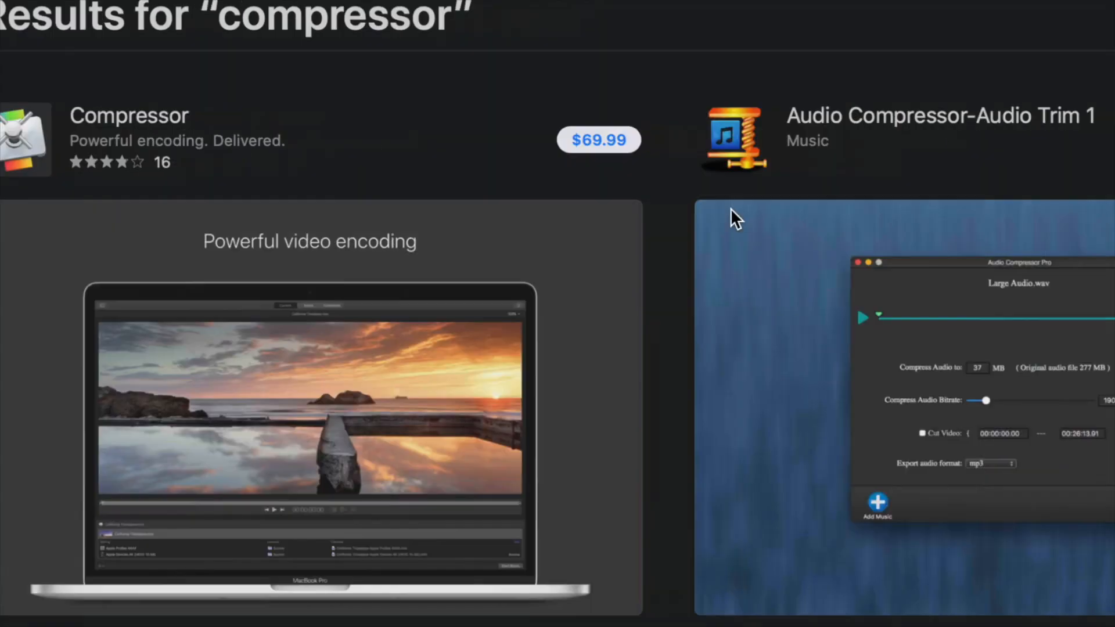
View Compressor's product page and start its $69.99 purchase
{"action": "left_click", "coordinate": [129, 115]}
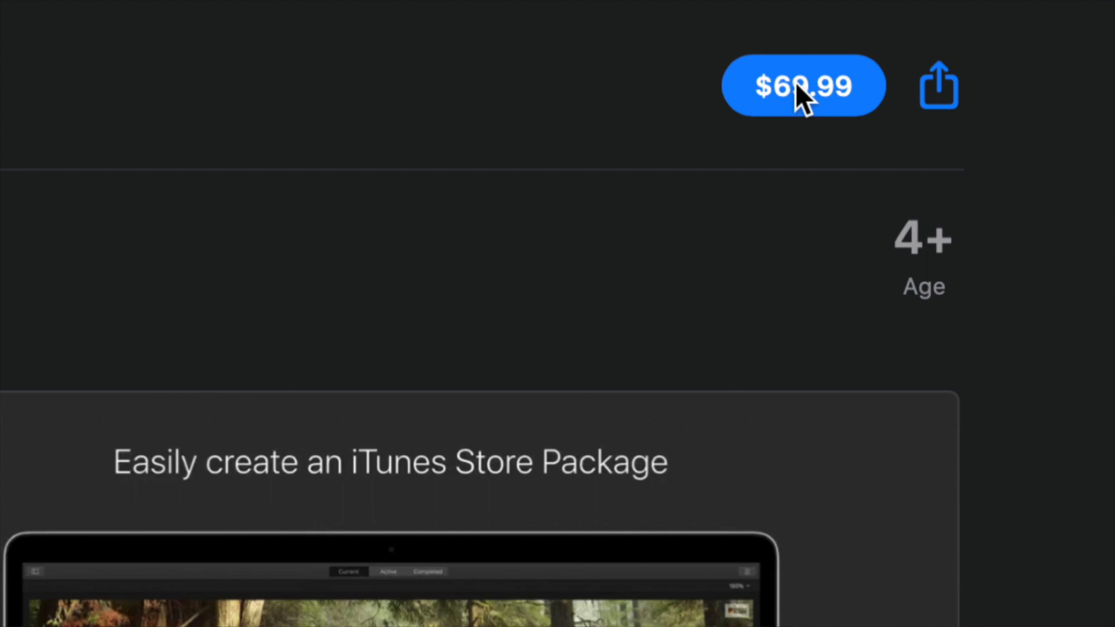
{"action": "left_click", "coordinate": [802, 85]}
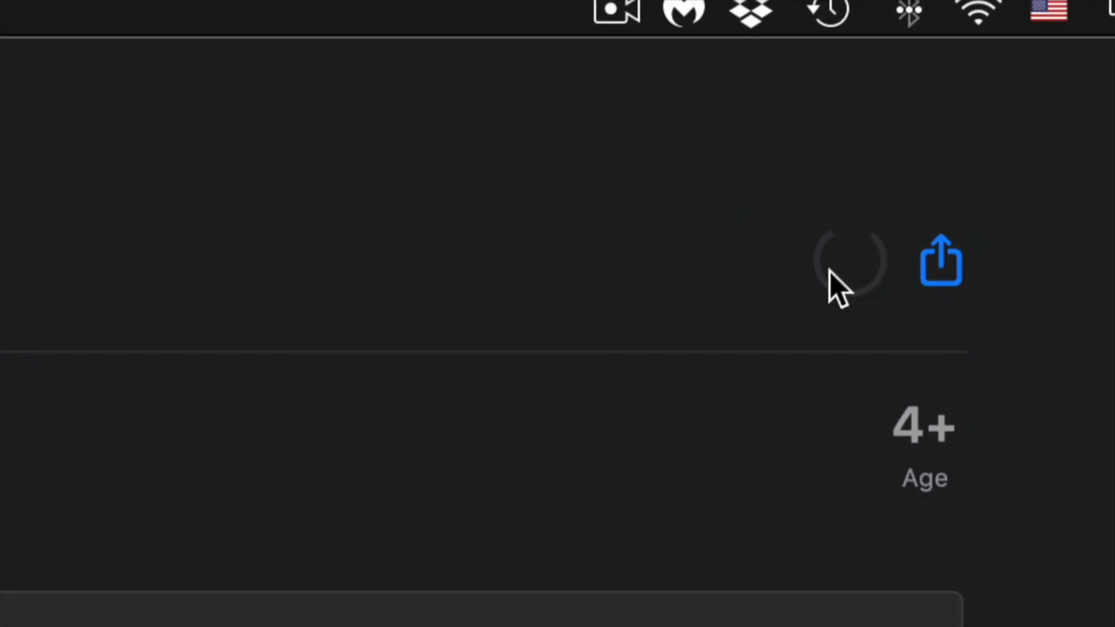
{"action": "mouse_move", "coordinate": [750, 288]}
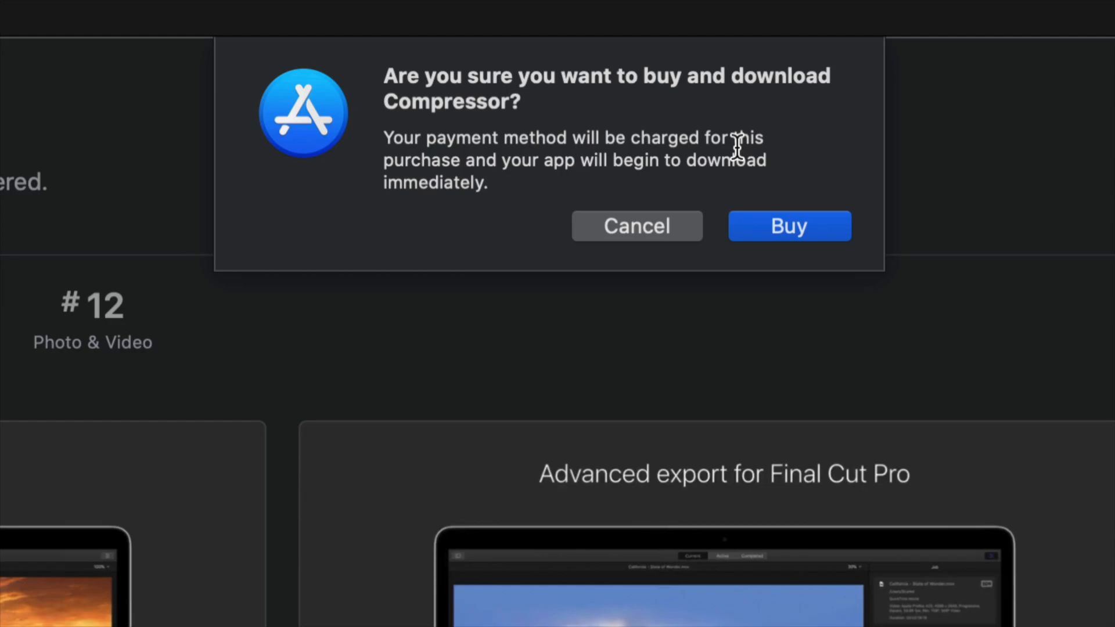
{"action": "mouse_move", "coordinate": [804, 211]}
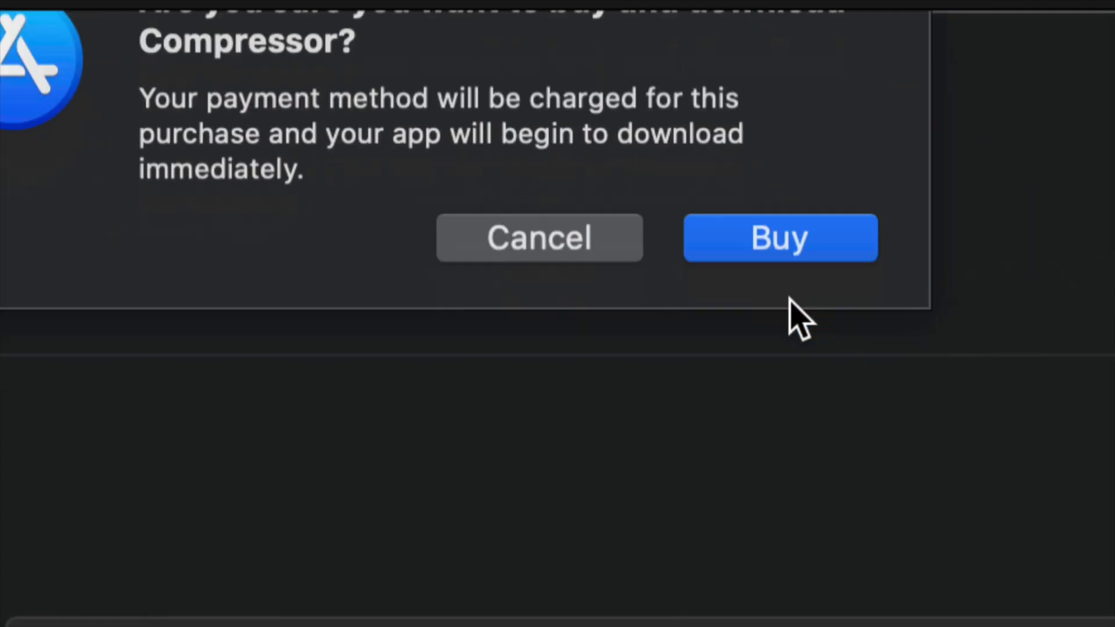
Confirm with Buy and let Compressor download and install
{"action": "left_click", "coordinate": [779, 237]}
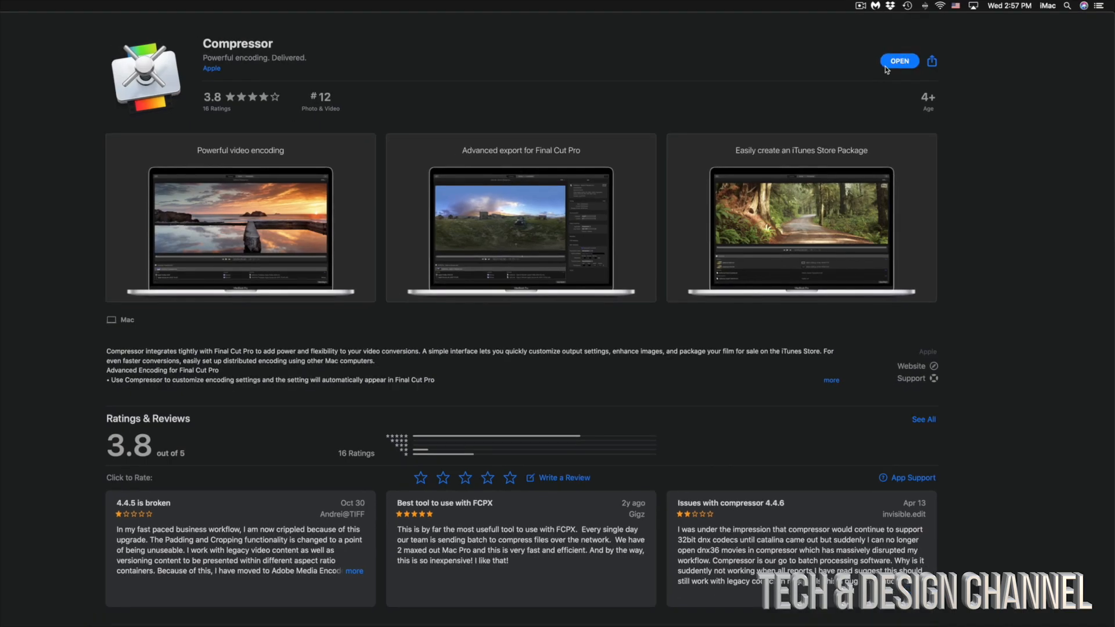
Launch the newly installed Compressor from its App Store page
{"action": "scroll", "scroll_direction": "down", "scroll_amount": 3}
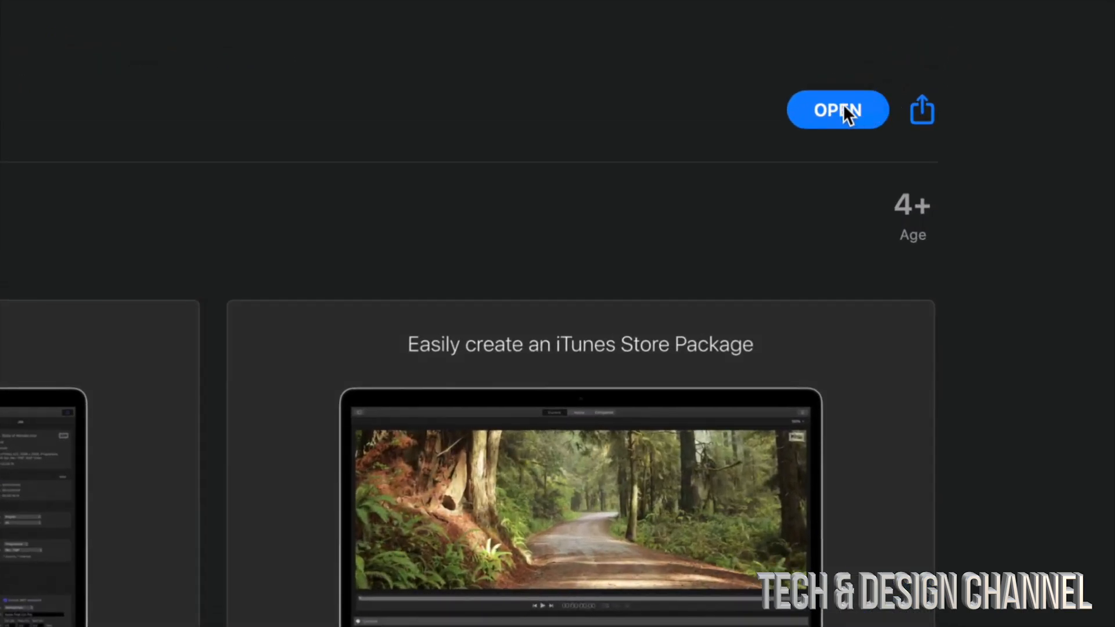
{"action": "left_click", "coordinate": [837, 110]}
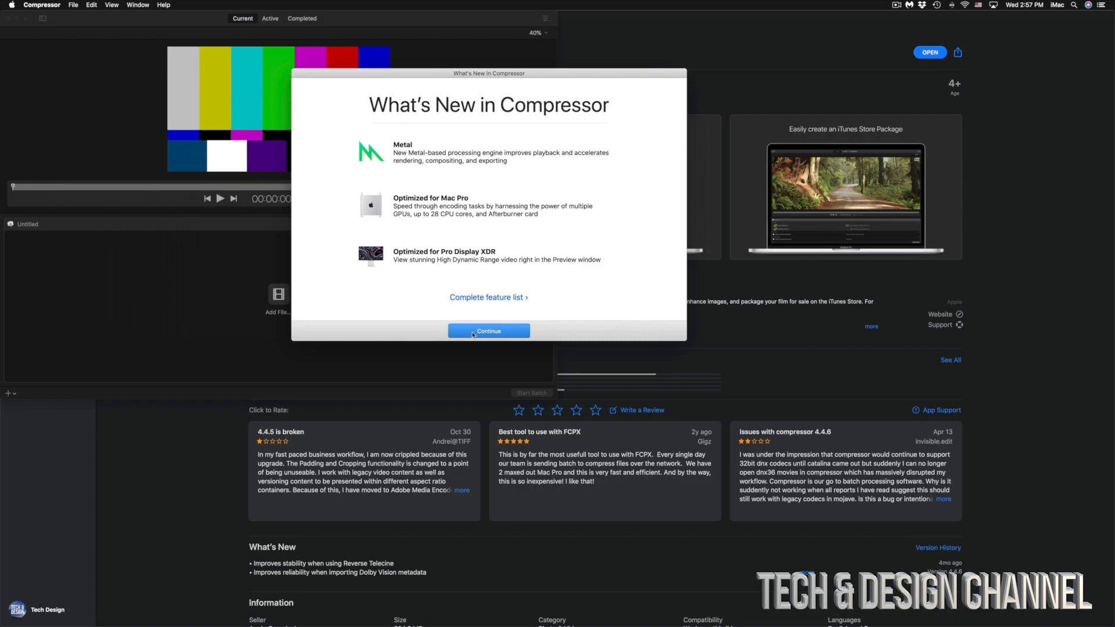
Dismiss What's New to reach the empty Untitled batch, then show the Compressor menu
{"action": "left_click", "coordinate": [488, 331]}
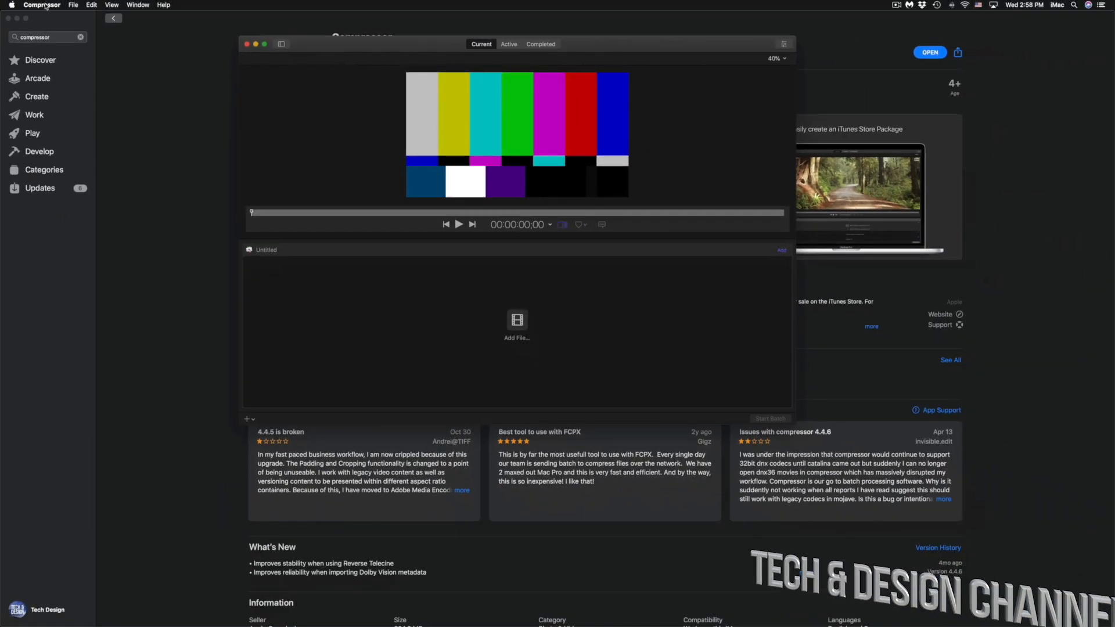
{"action": "left_click", "coordinate": [42, 5]}
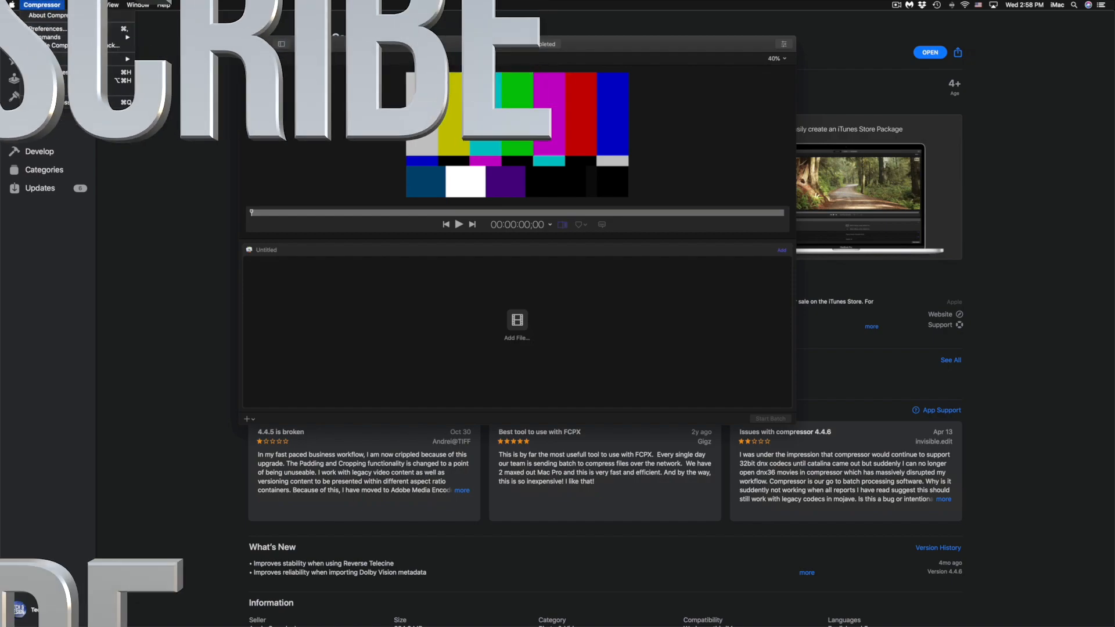